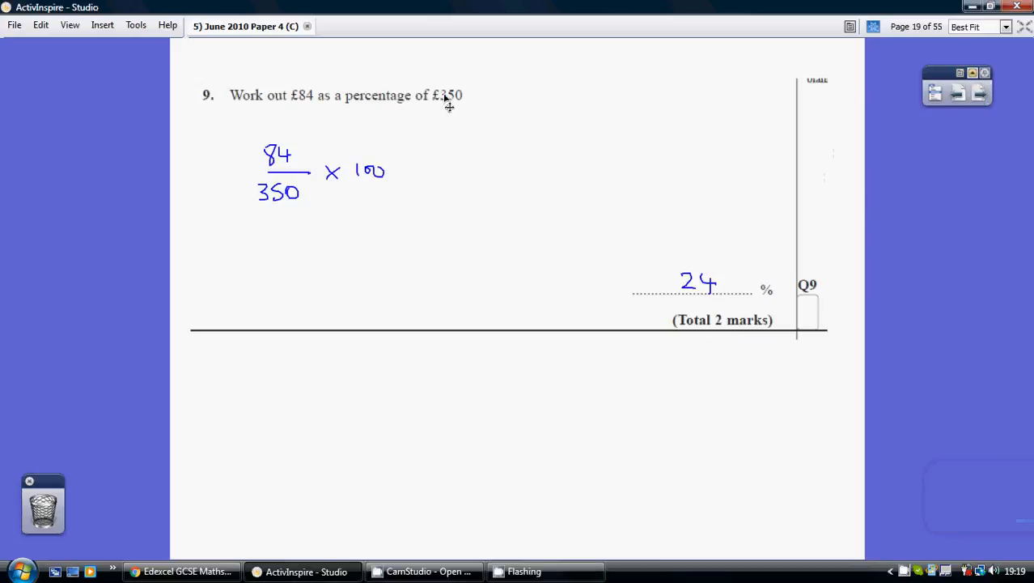
pyautogui.moveTo(455, 69)
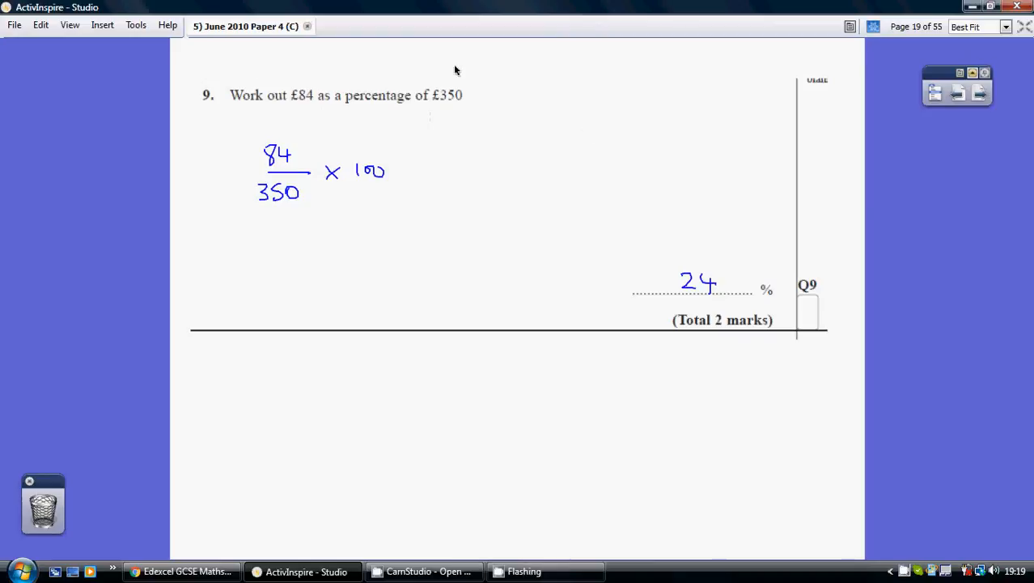
pyautogui.moveTo(327, 73)
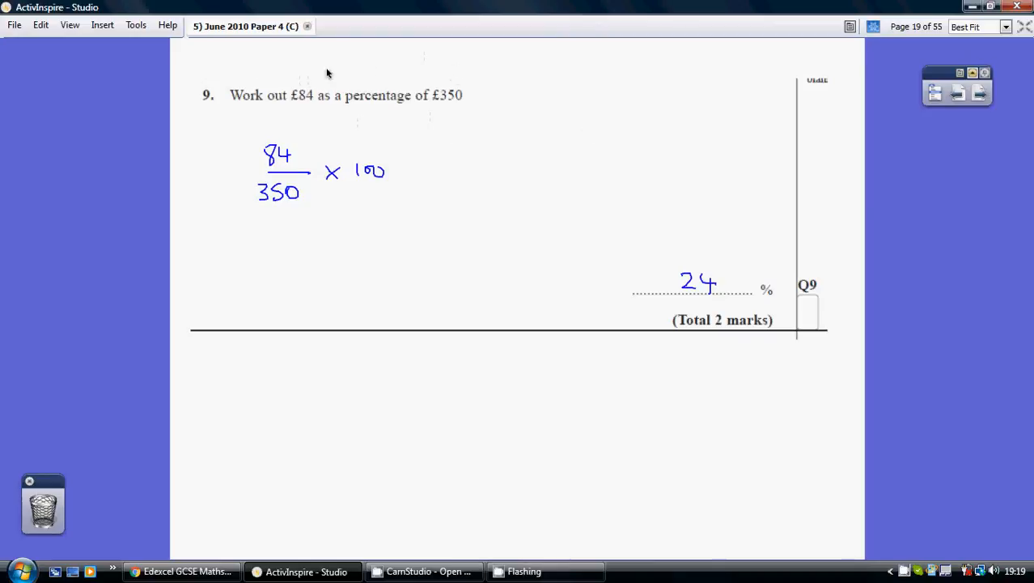
pyautogui.moveTo(401, 46)
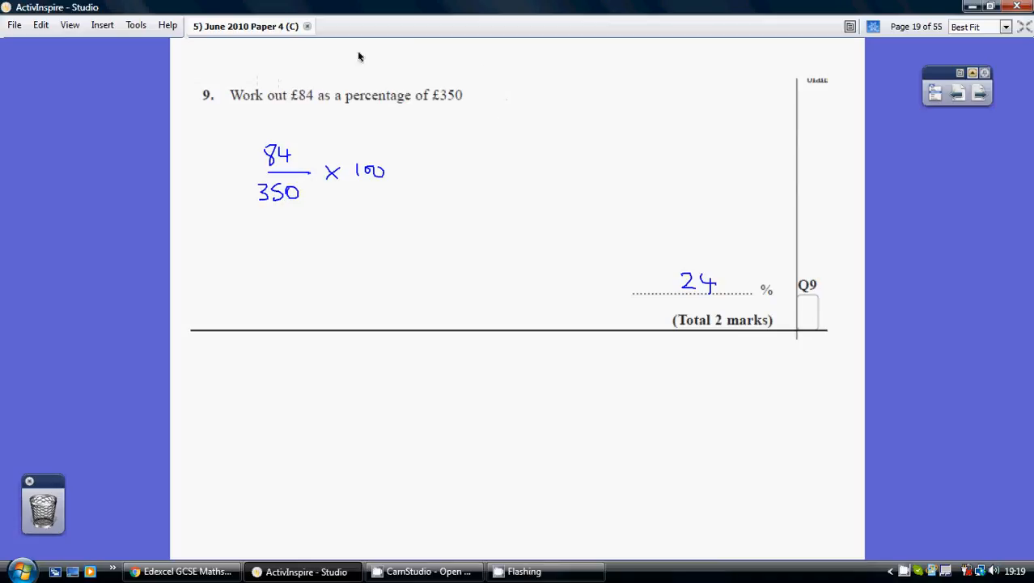
pyautogui.moveTo(429, 113)
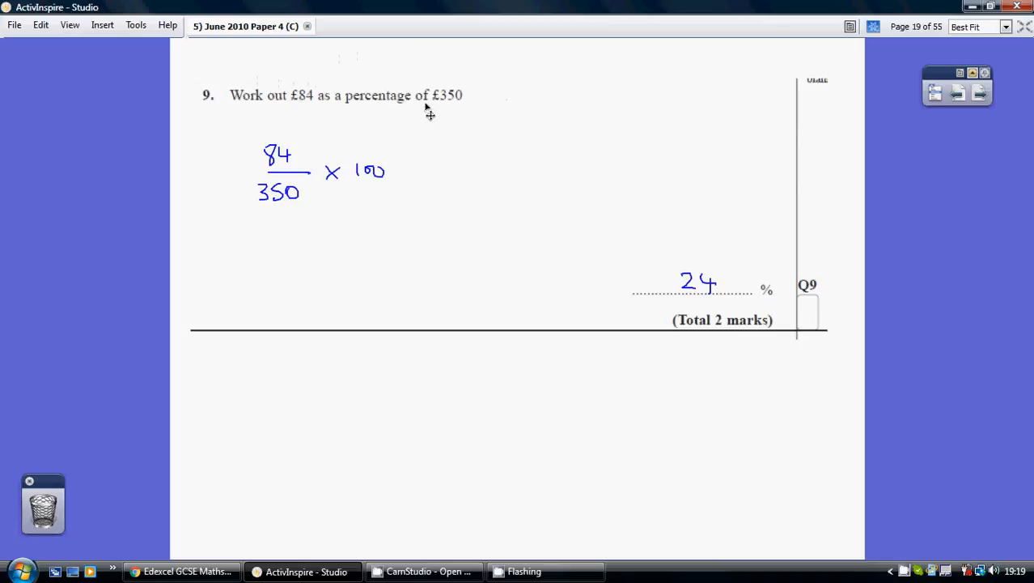
pyautogui.moveTo(292, 73)
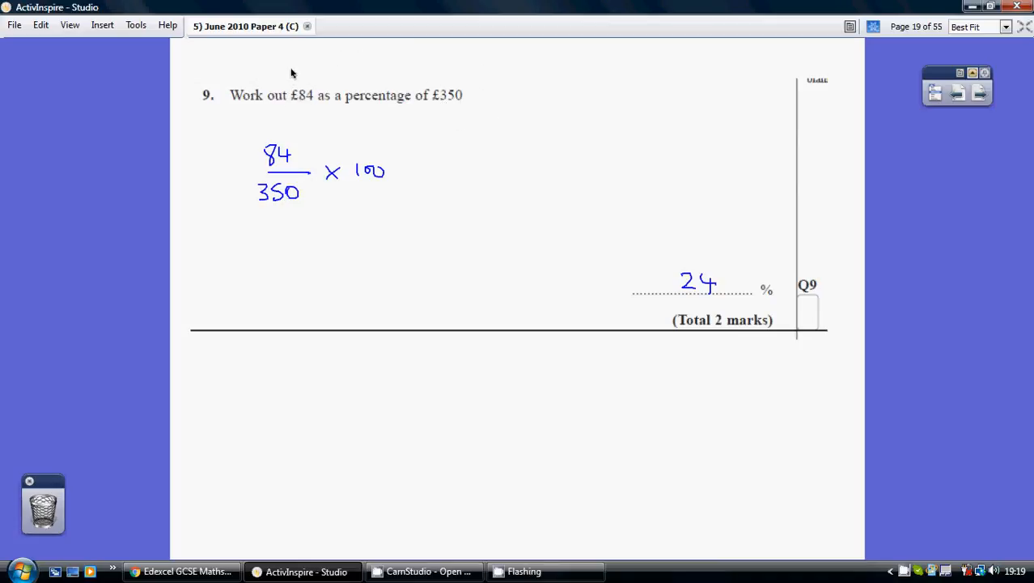
pyautogui.moveTo(403, 115)
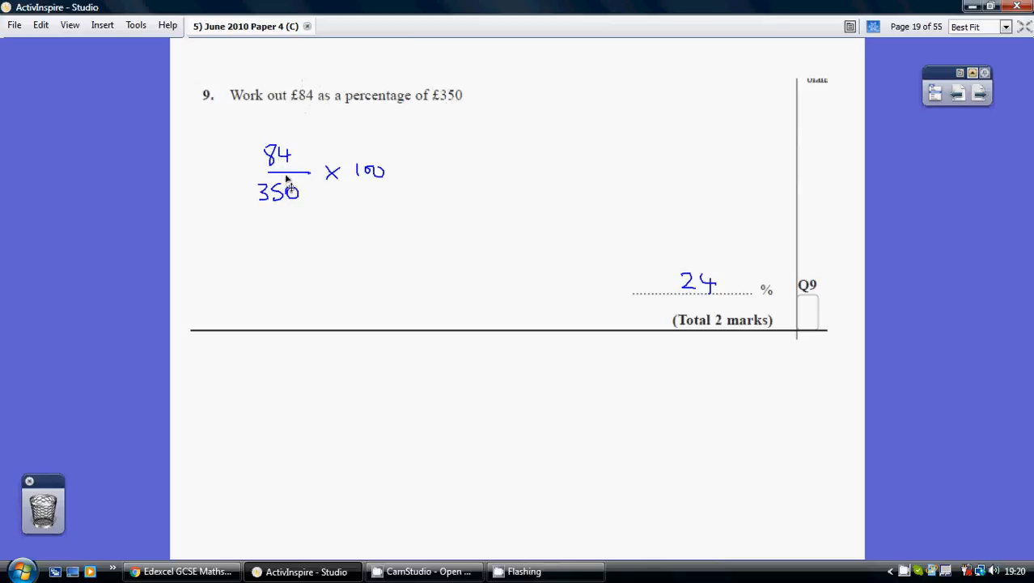
pyautogui.moveTo(291, 210)
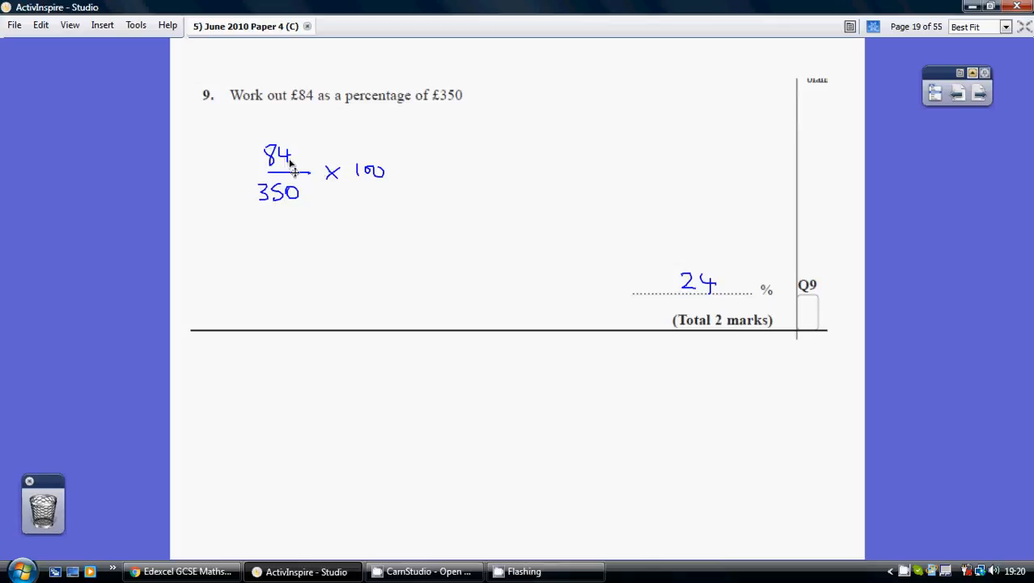
pyautogui.moveTo(305, 205)
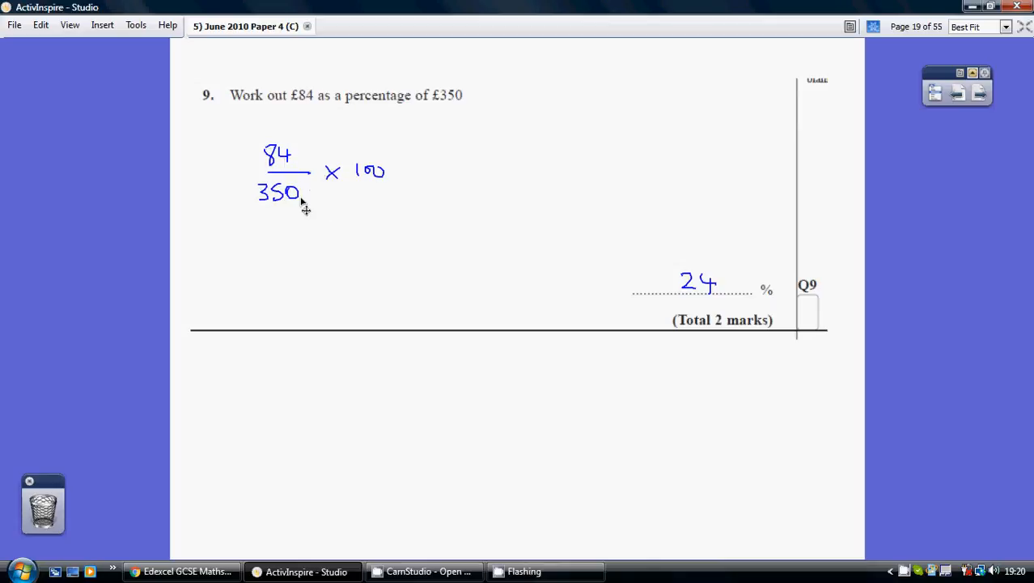
pyautogui.moveTo(735, 251)
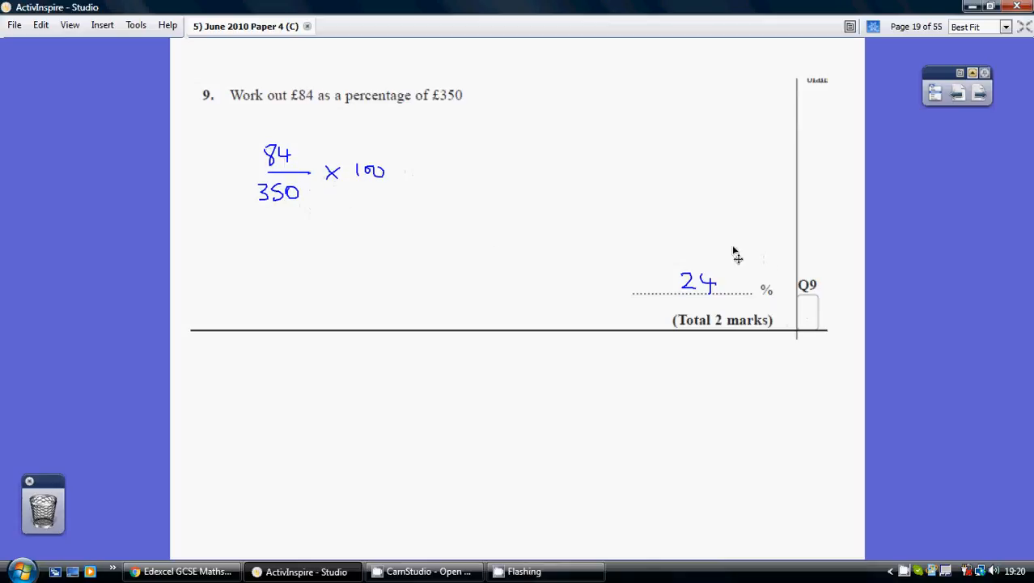